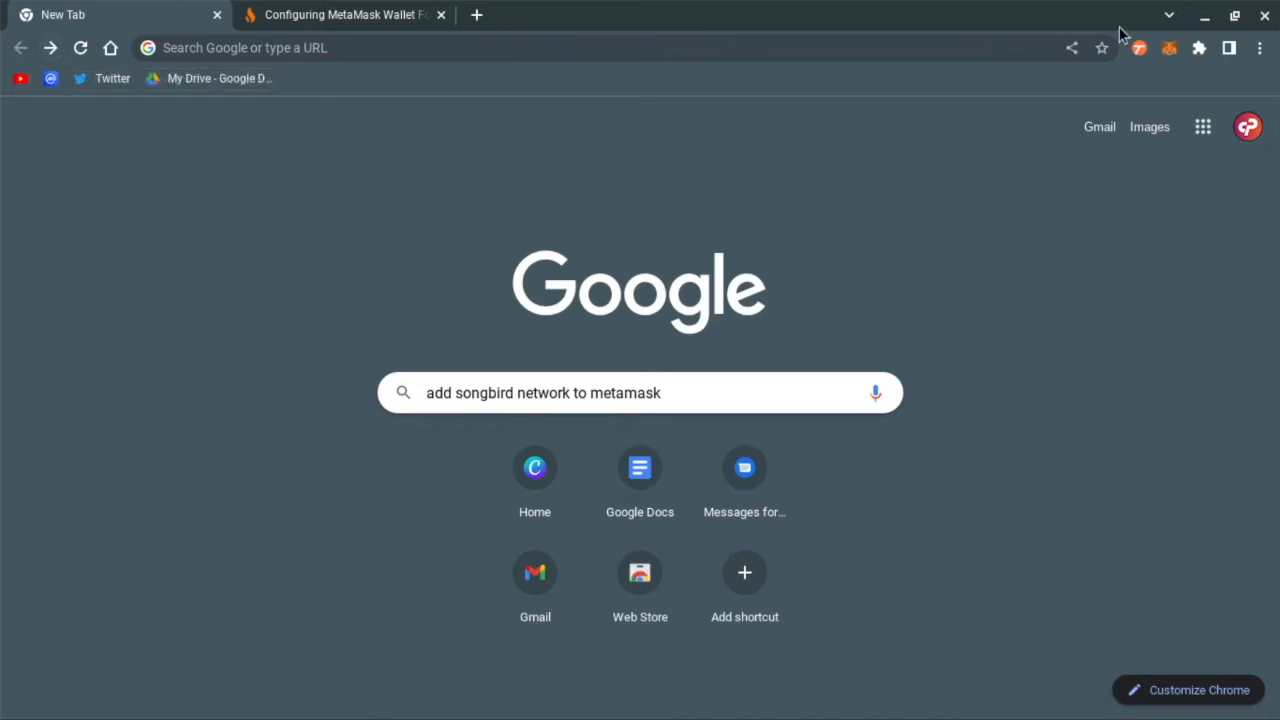
{"action": "mouse_move", "coordinate": [1120, 32]}
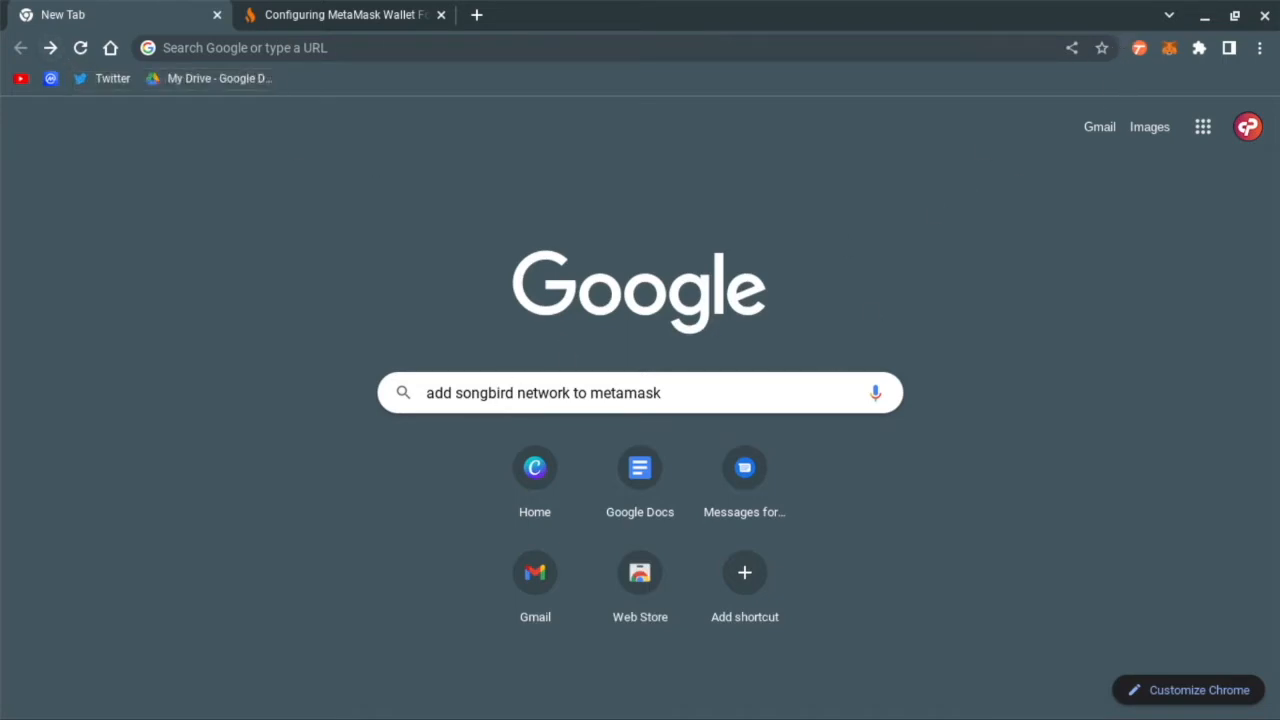
Search Google for 'add songbird network to metamask' and browse the results
{"action": "left_click", "coordinate": [640, 392]}
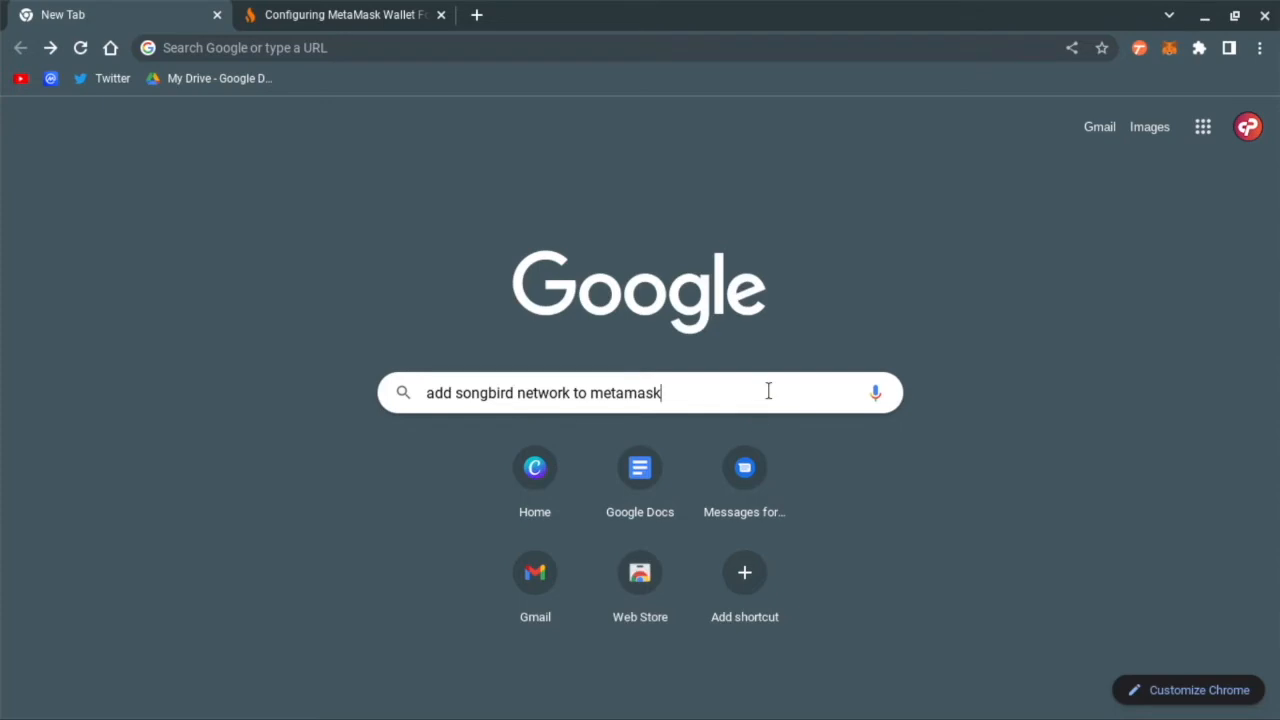
{"action": "key", "text": "Enter"}
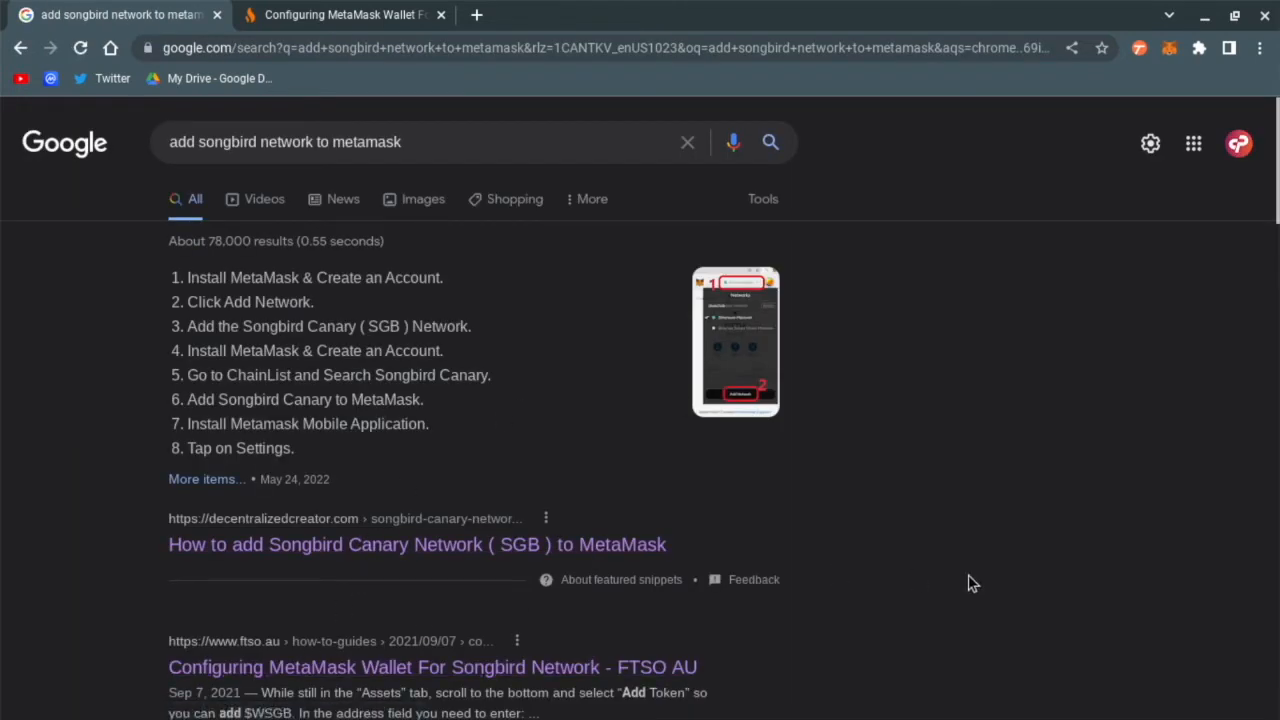
{"action": "scroll", "scroll_direction": "down", "scroll_amount": 3}
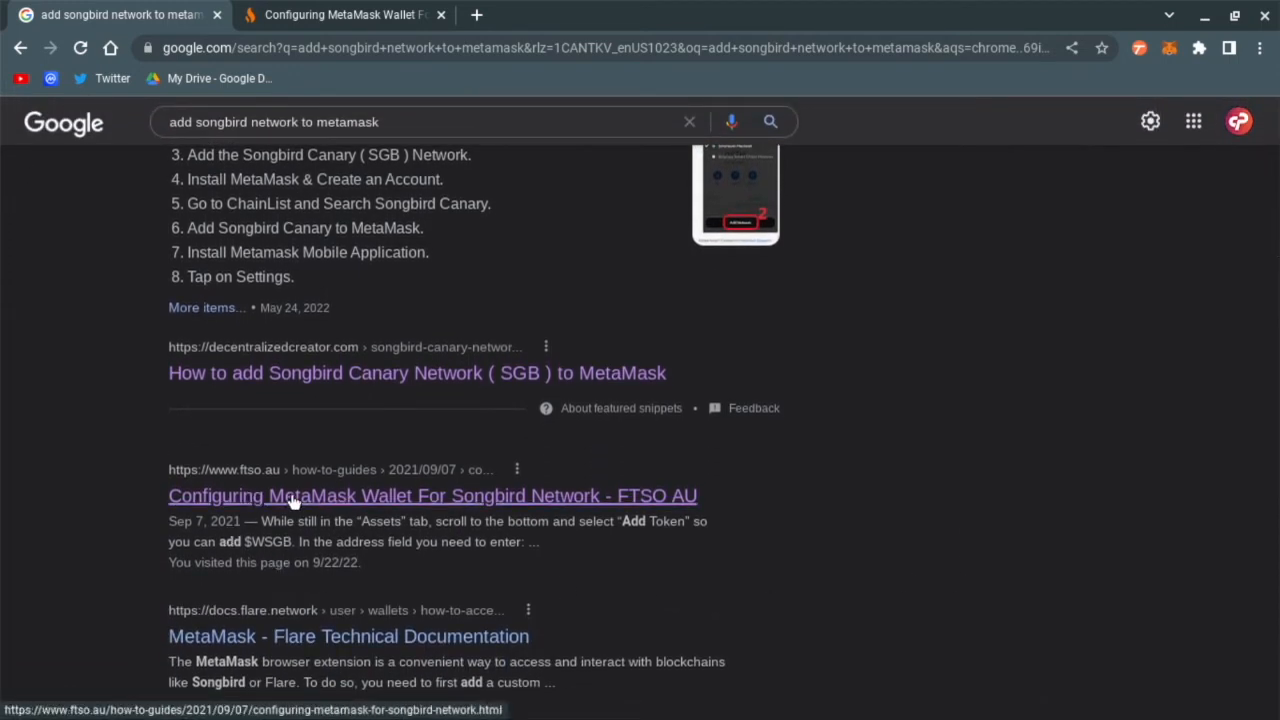
Open the FTSO AU 'Configuring MetaMask Wallet For Songbird Network' guide and scroll to the network settings
{"action": "left_click", "coordinate": [432, 495]}
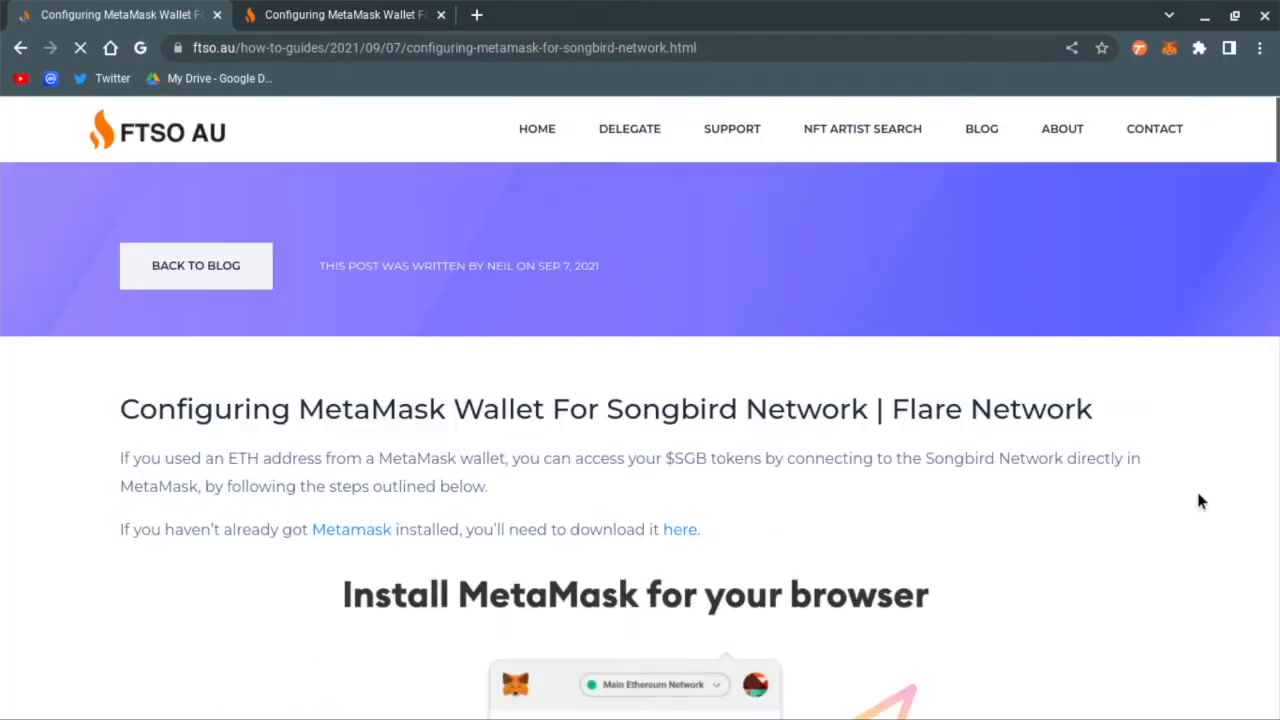
{"action": "scroll", "scroll_direction": "down", "scroll_amount": 3}
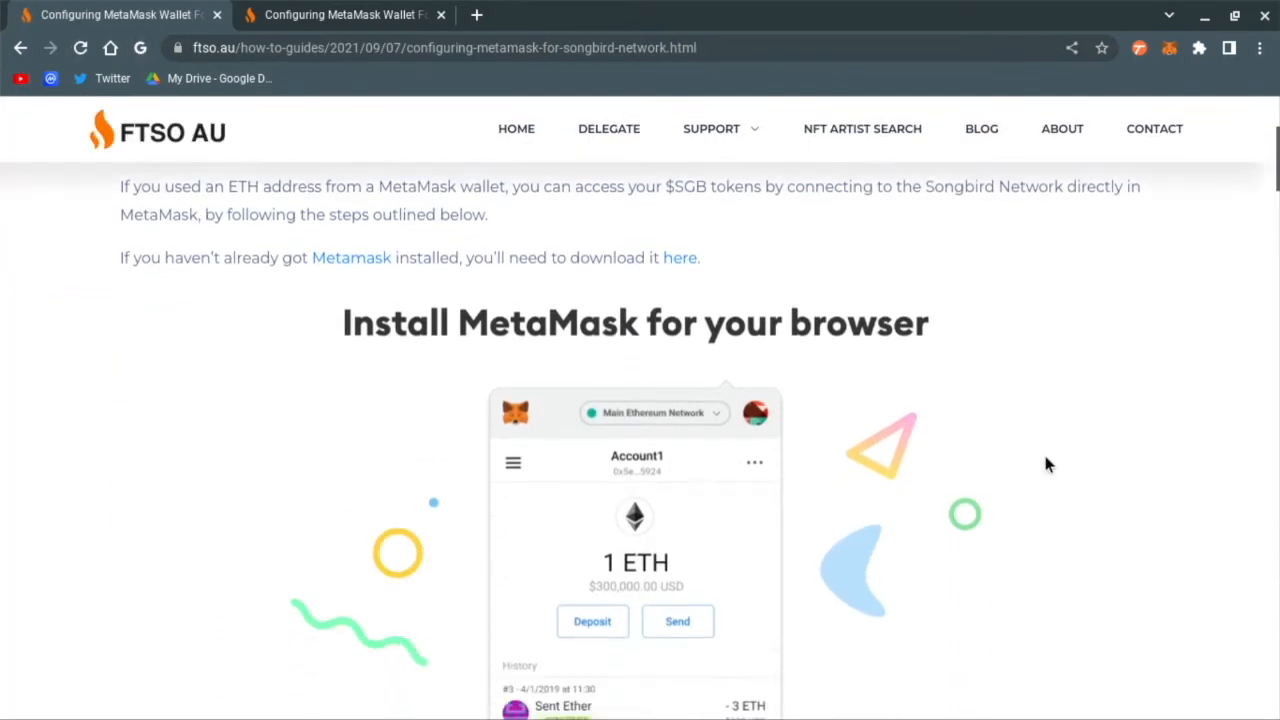
{"action": "scroll", "scroll_direction": "down", "scroll_amount": 3}
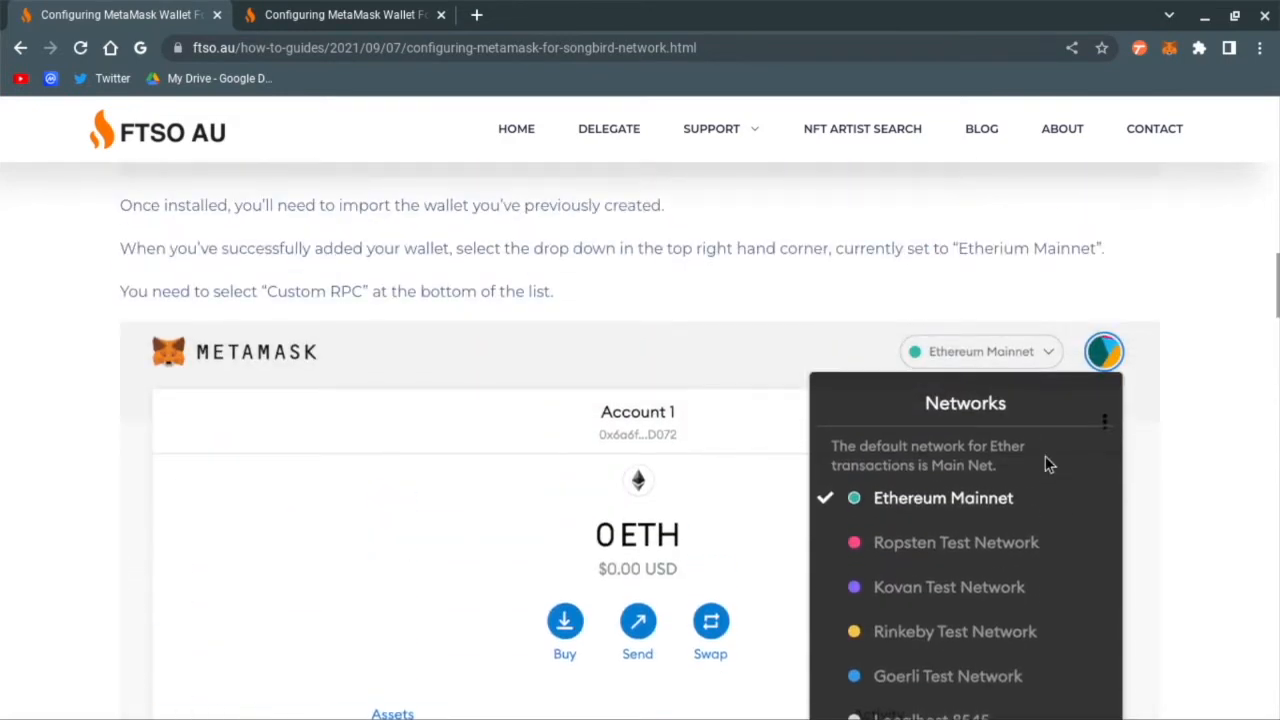
{"action": "scroll", "scroll_direction": "down", "scroll_amount": 3}
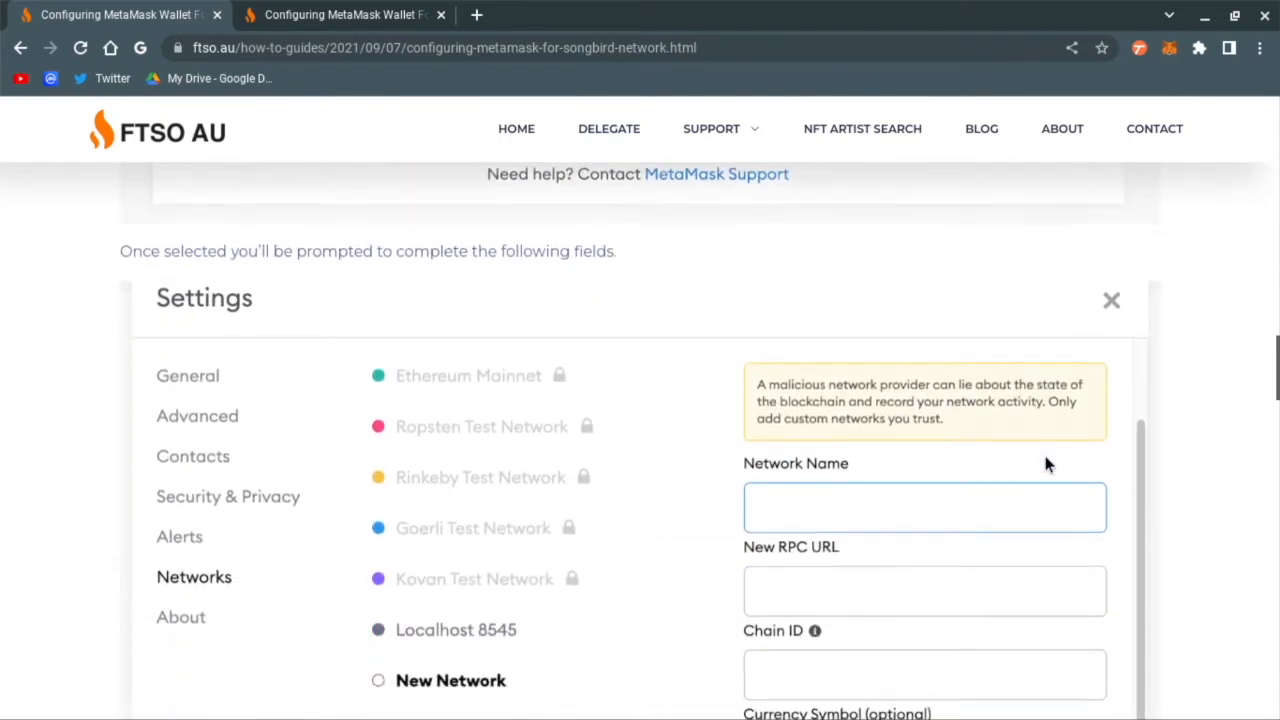
{"action": "scroll", "scroll_direction": "down", "scroll_amount": 3}
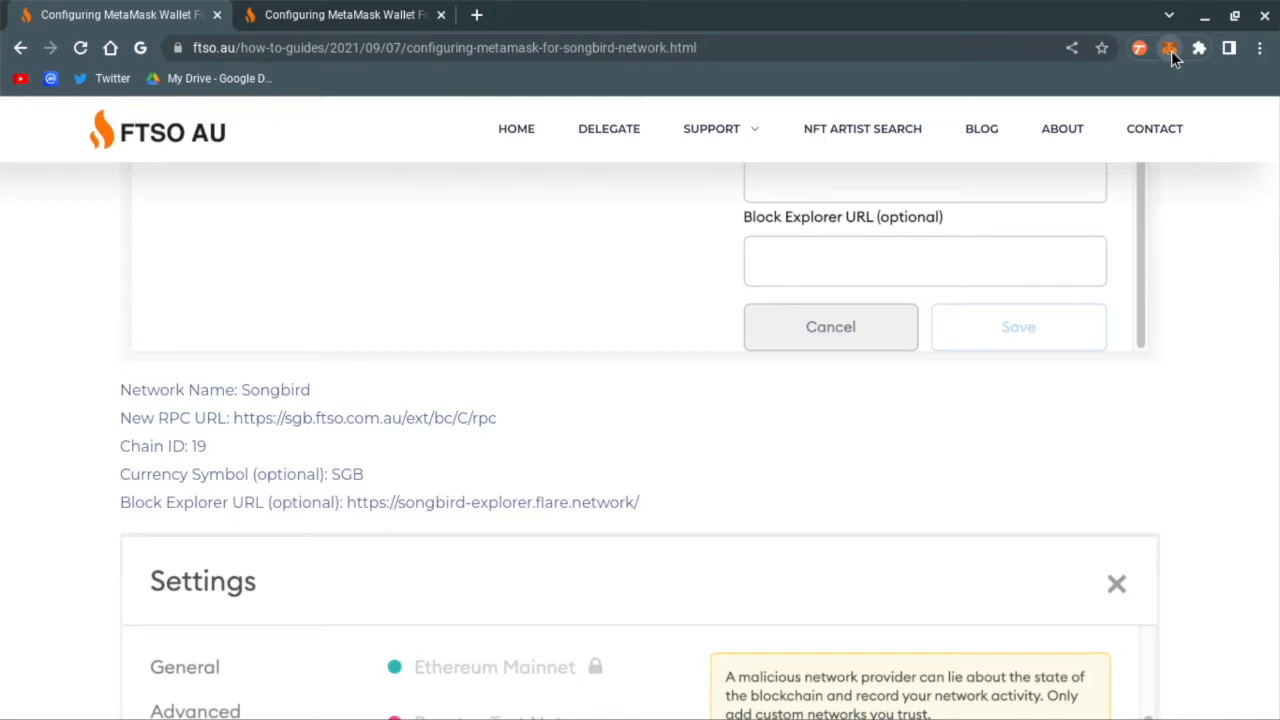
Open MetaMask's network dropdown and choose Add Network to reach the manual form
{"action": "left_click", "coordinate": [1170, 48]}
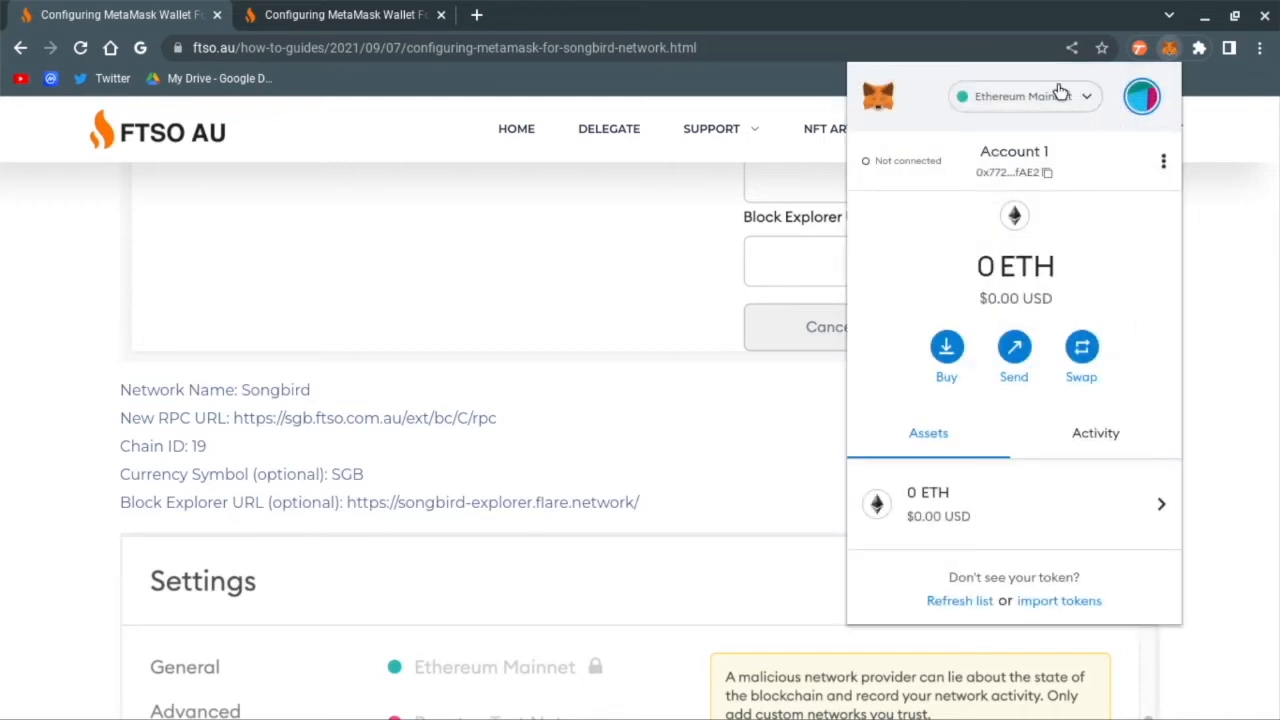
{"action": "mouse_move", "coordinate": [1048, 103]}
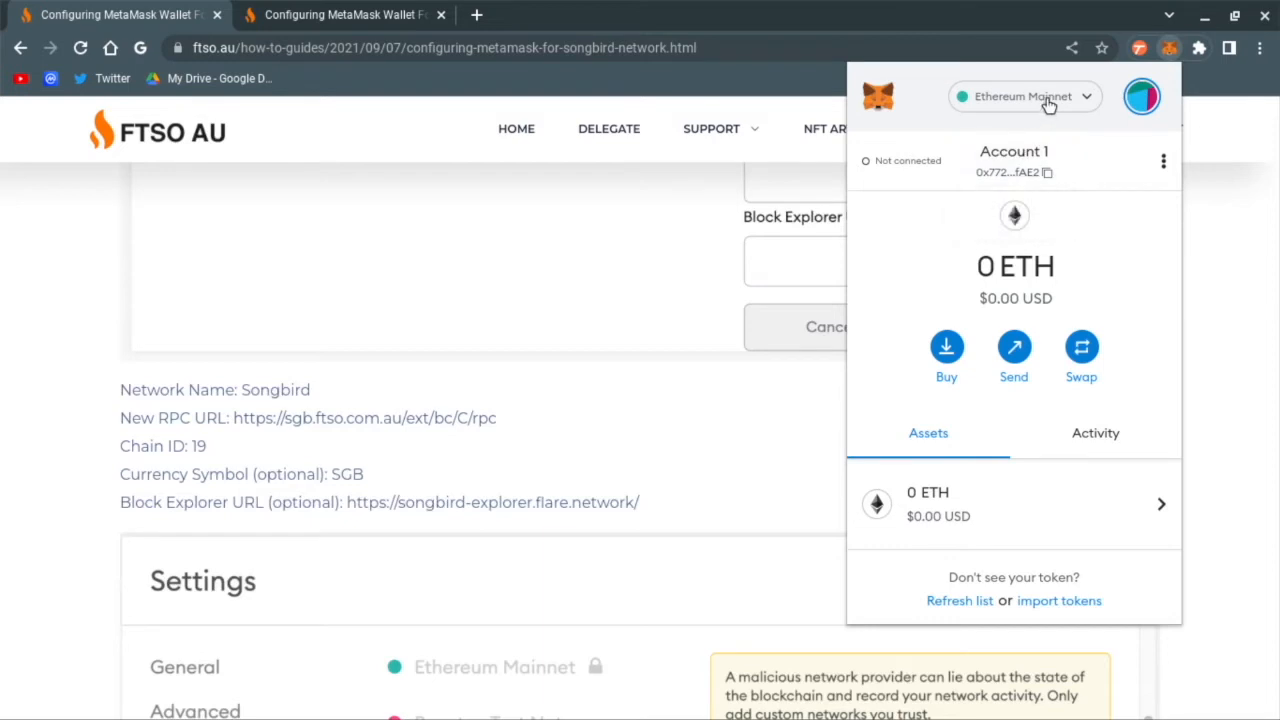
{"action": "left_click", "coordinate": [1024, 96]}
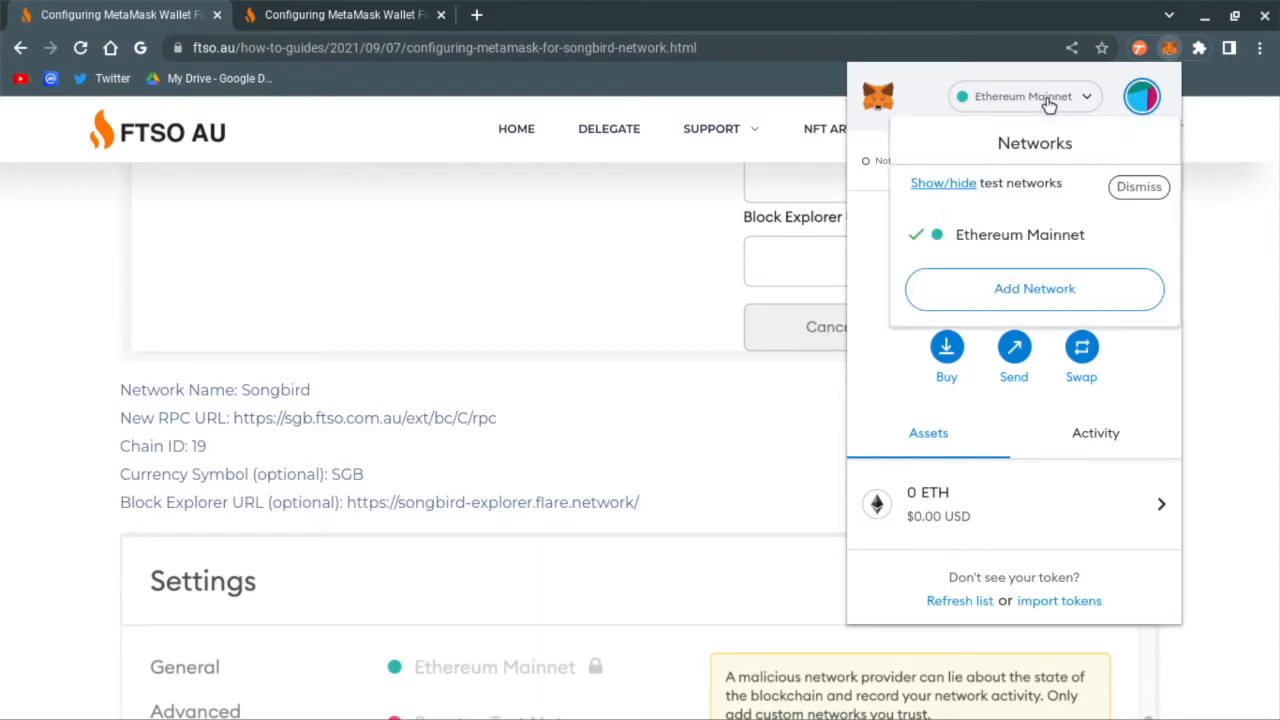
{"action": "left_click", "coordinate": [1034, 288]}
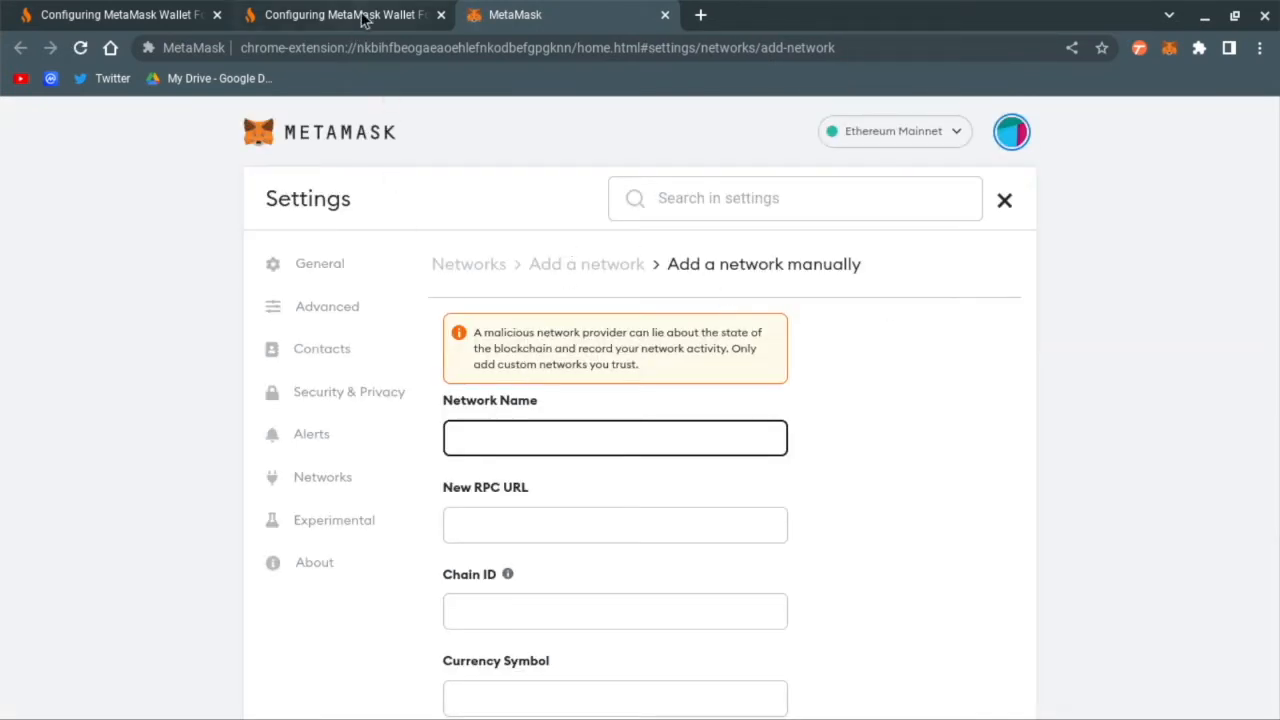
Take the network name from the FTSO AU guide and enter Songbird
{"action": "left_click", "coordinate": [343, 14]}
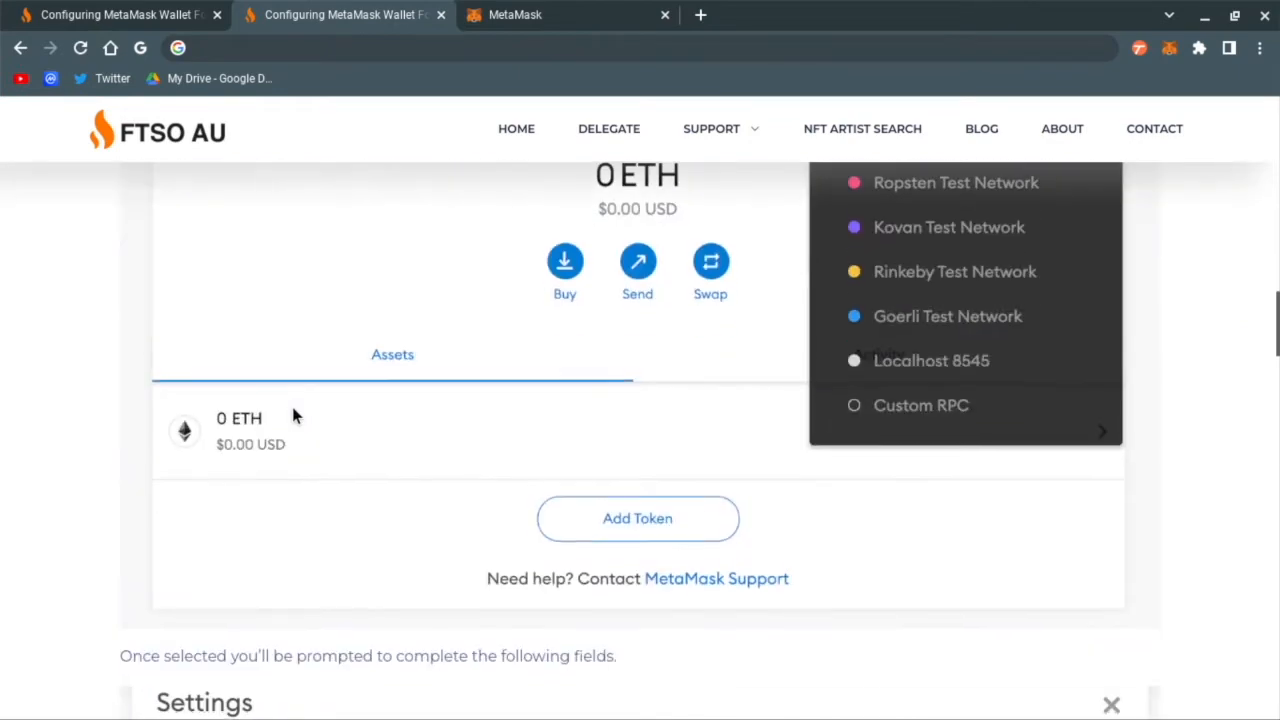
{"action": "scroll", "scroll_direction": "down", "scroll_amount": 3}
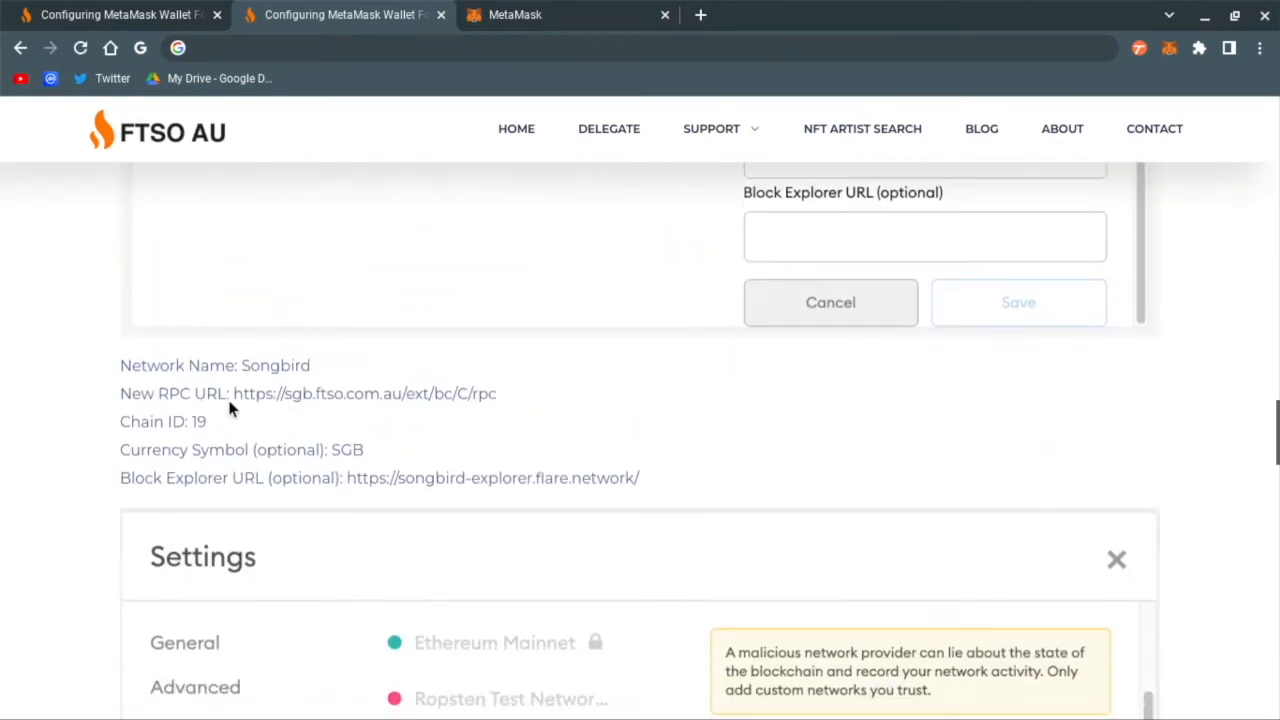
{"action": "double_click", "coordinate": [276, 365]}
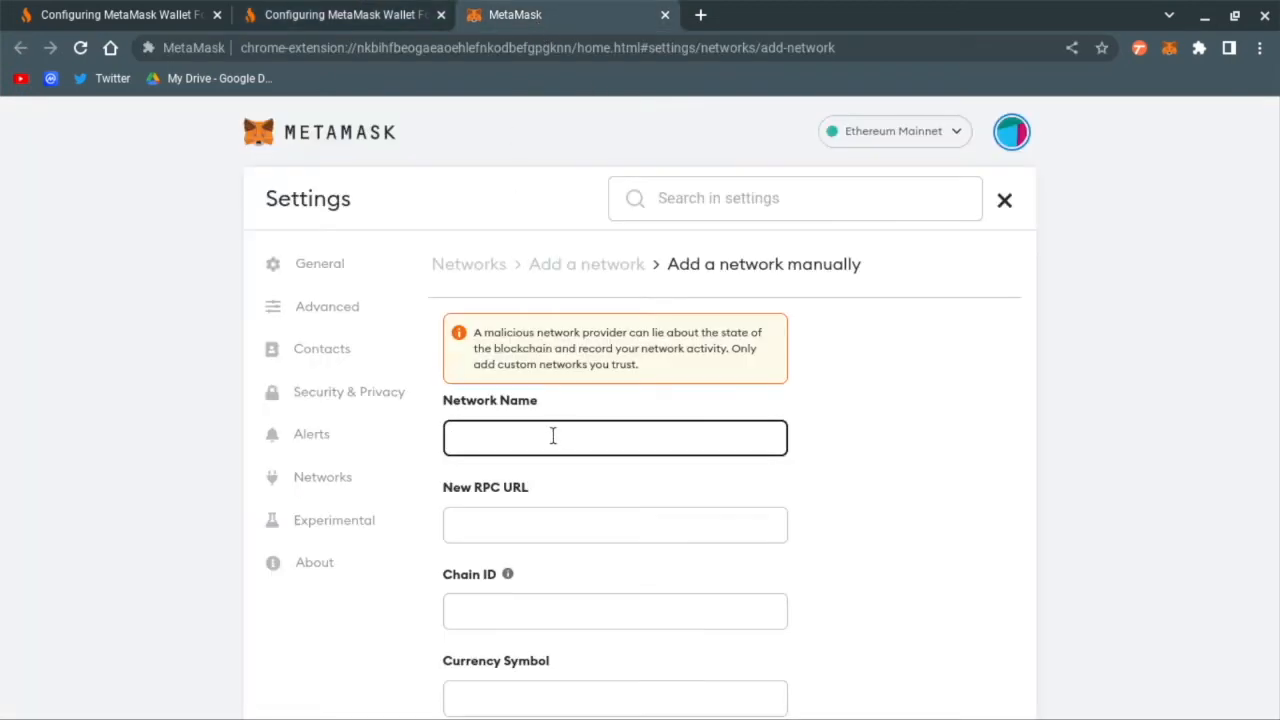
{"action": "type", "text": "Songbird"}
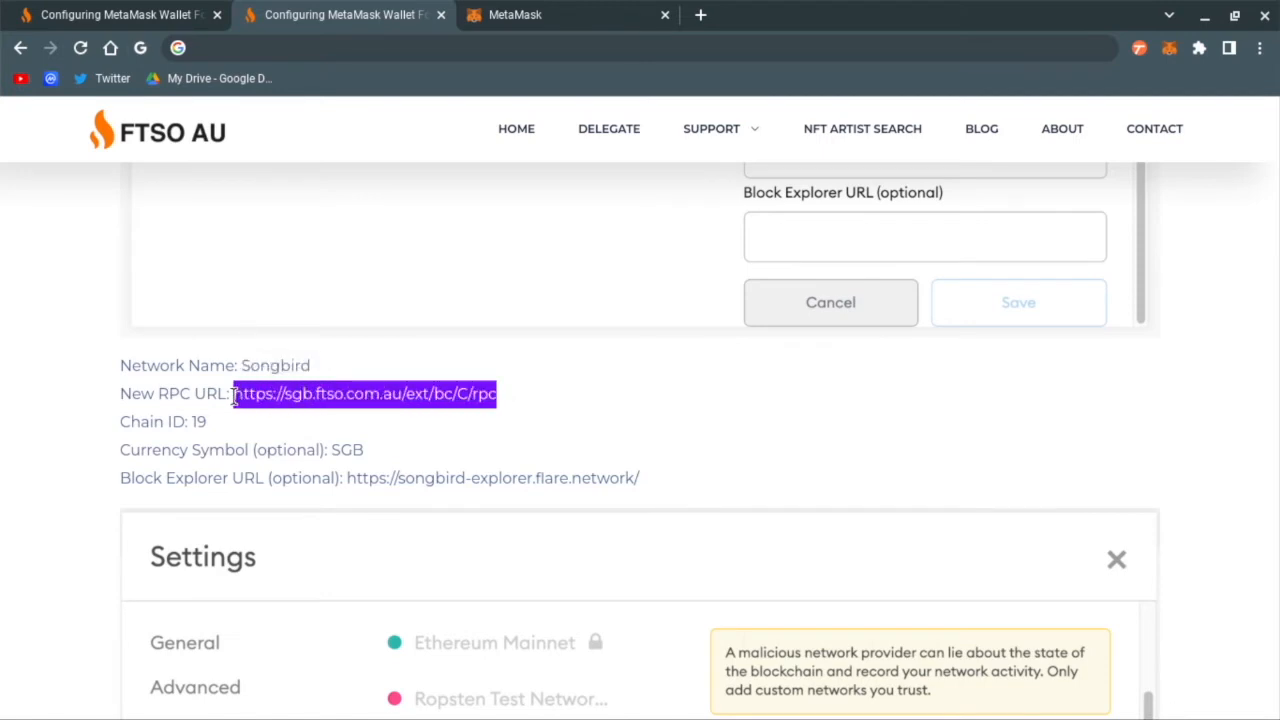
Fill the MetaMask form with chain ID 19 and currency symbol SGB
{"action": "left_click", "coordinate": [568, 14]}
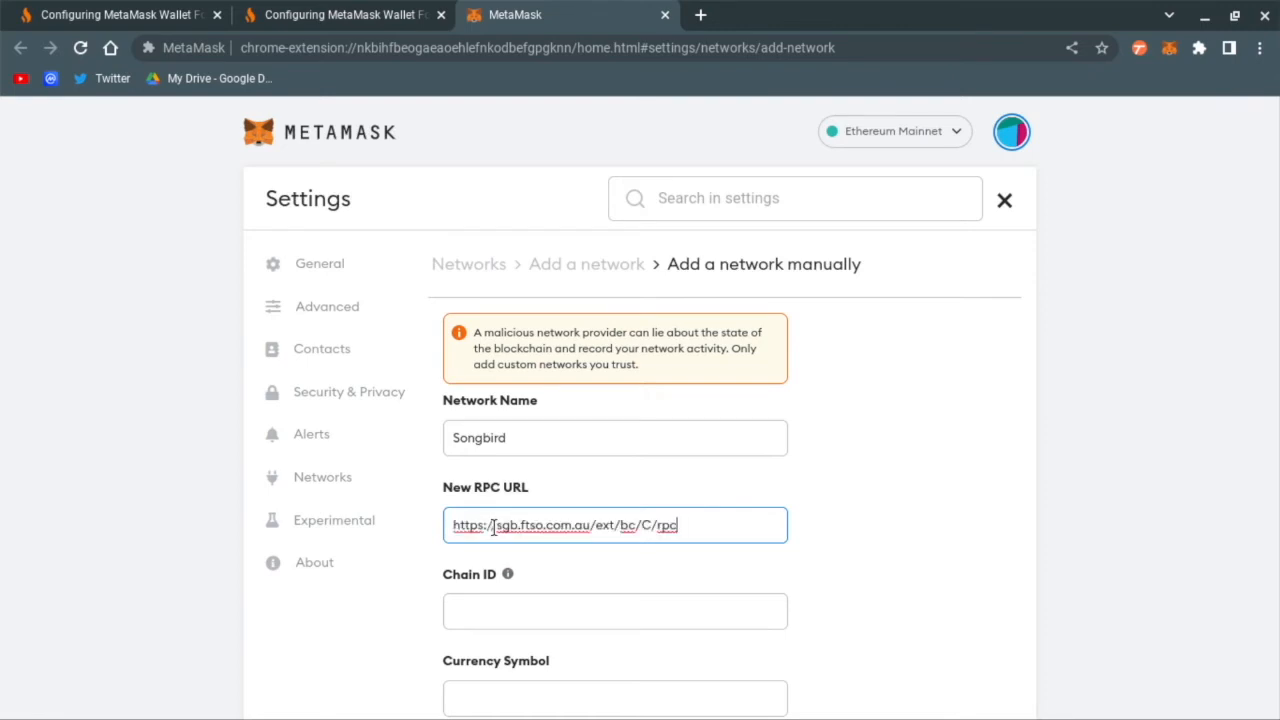
{"action": "left_click", "coordinate": [615, 611]}
{"action": "type", "text": "19"}
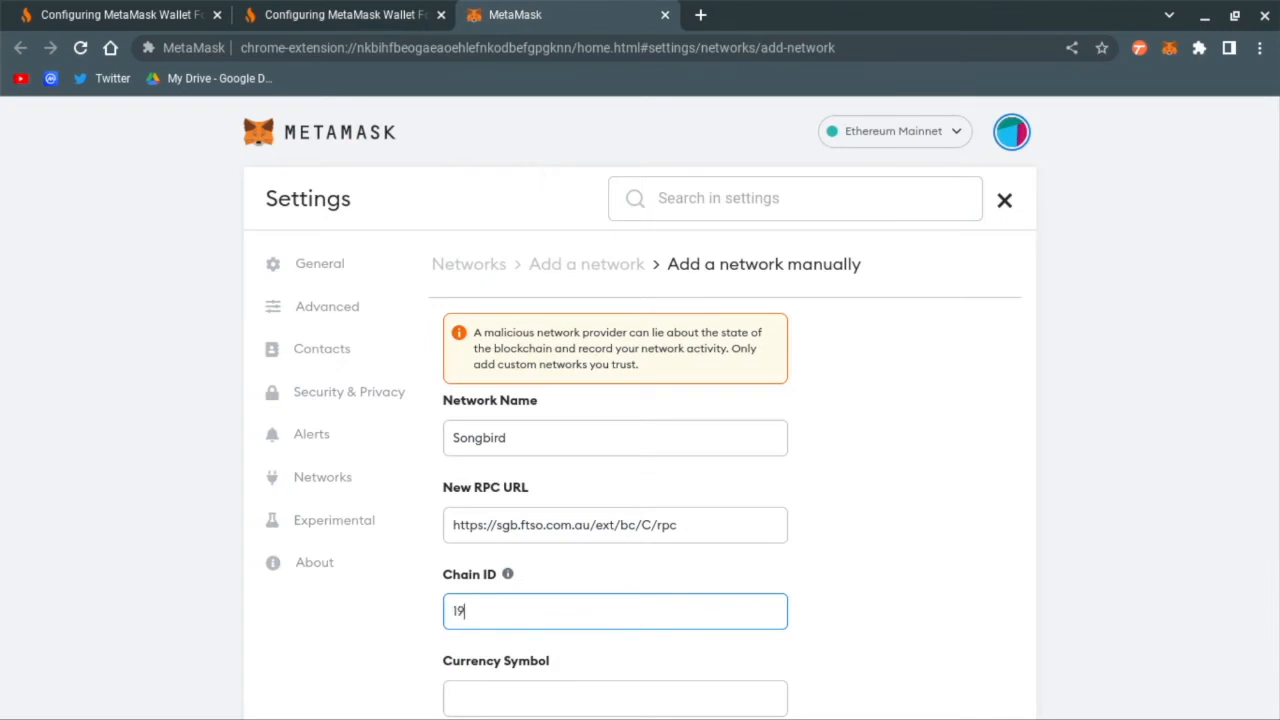
{"action": "scroll", "scroll_direction": "down", "scroll_amount": 3}
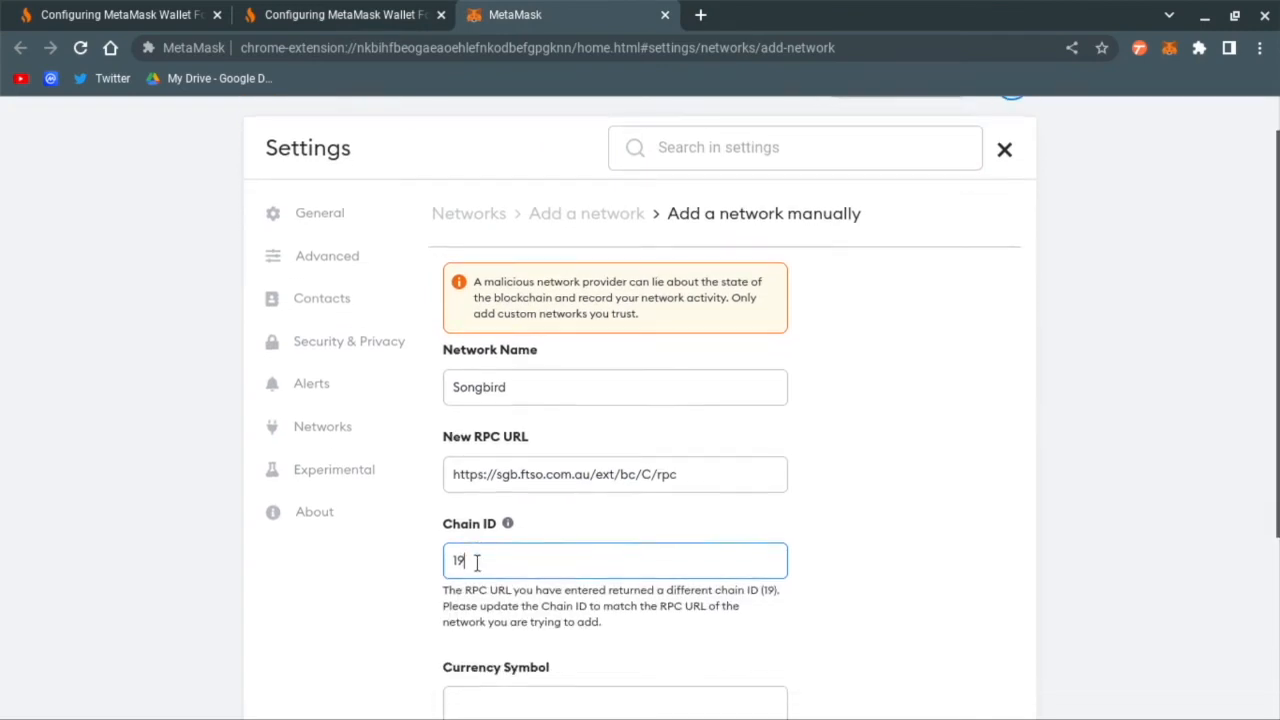
{"action": "scroll", "scroll_direction": "down", "scroll_amount": 3}
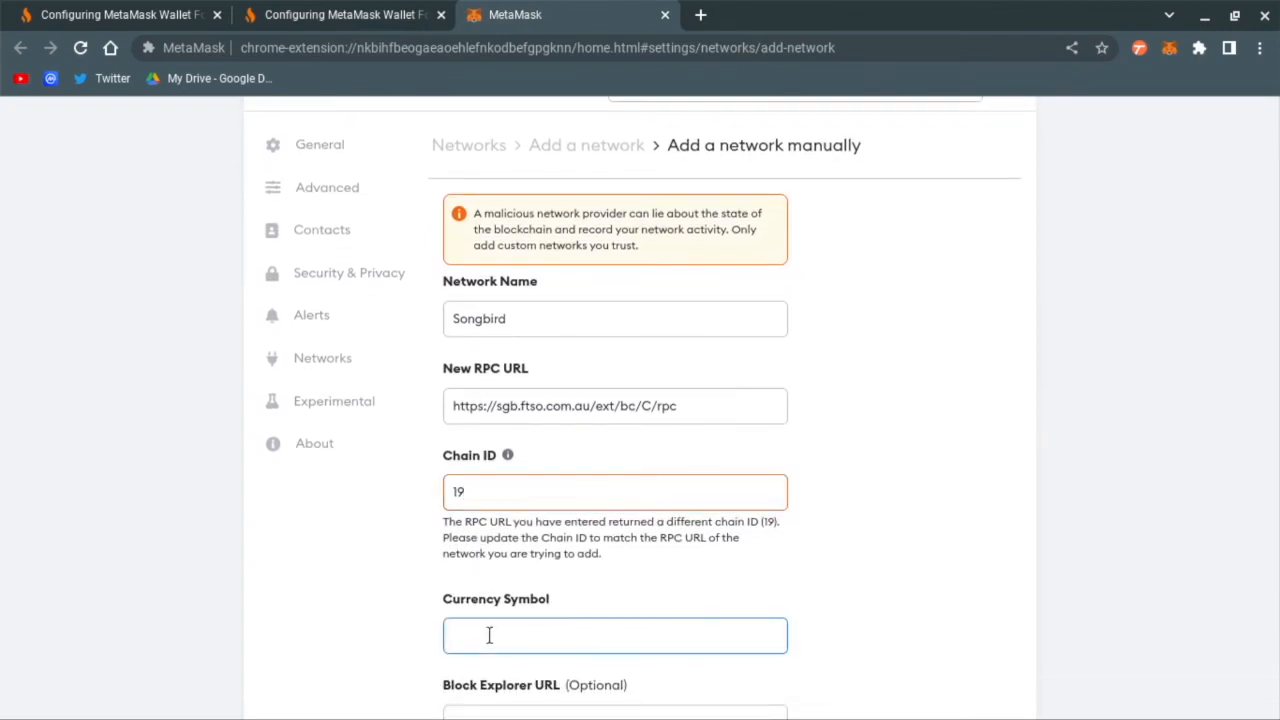
{"action": "type", "text": "SGB"}
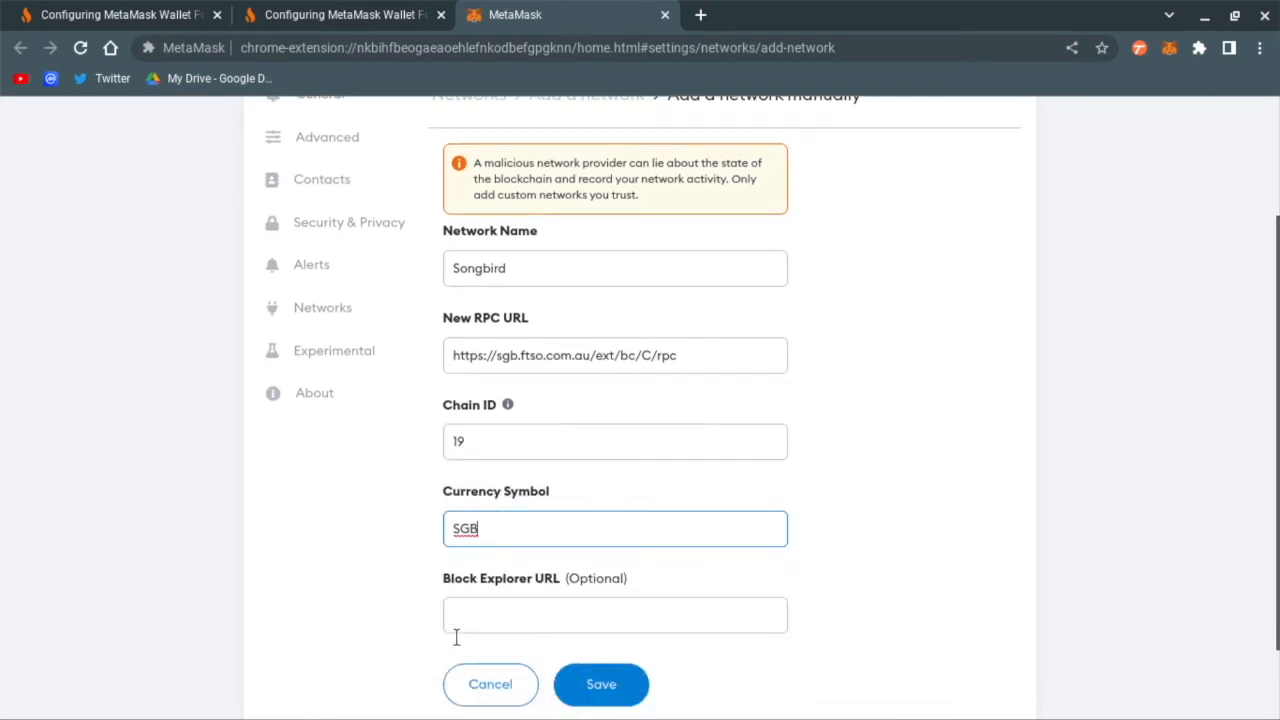
{"action": "scroll", "scroll_direction": "down", "scroll_amount": 3}
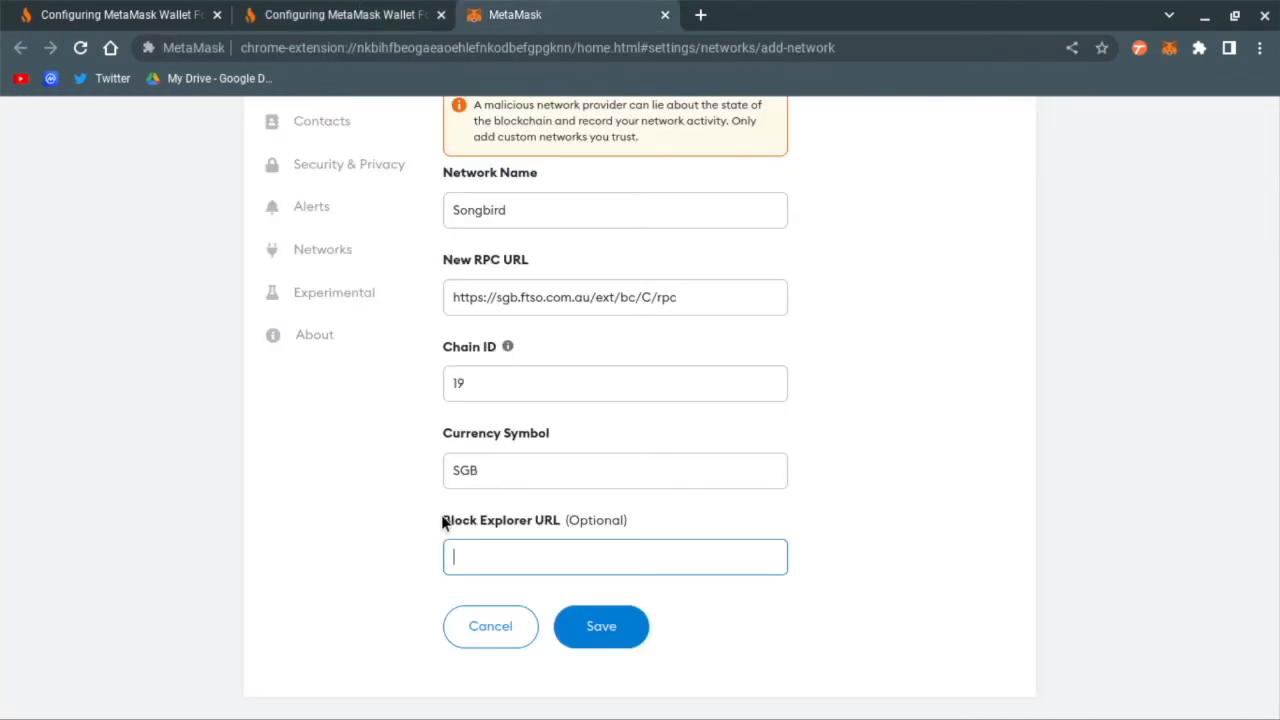
{"action": "type", "text": "https://songbird-explorer.flare.network/"}
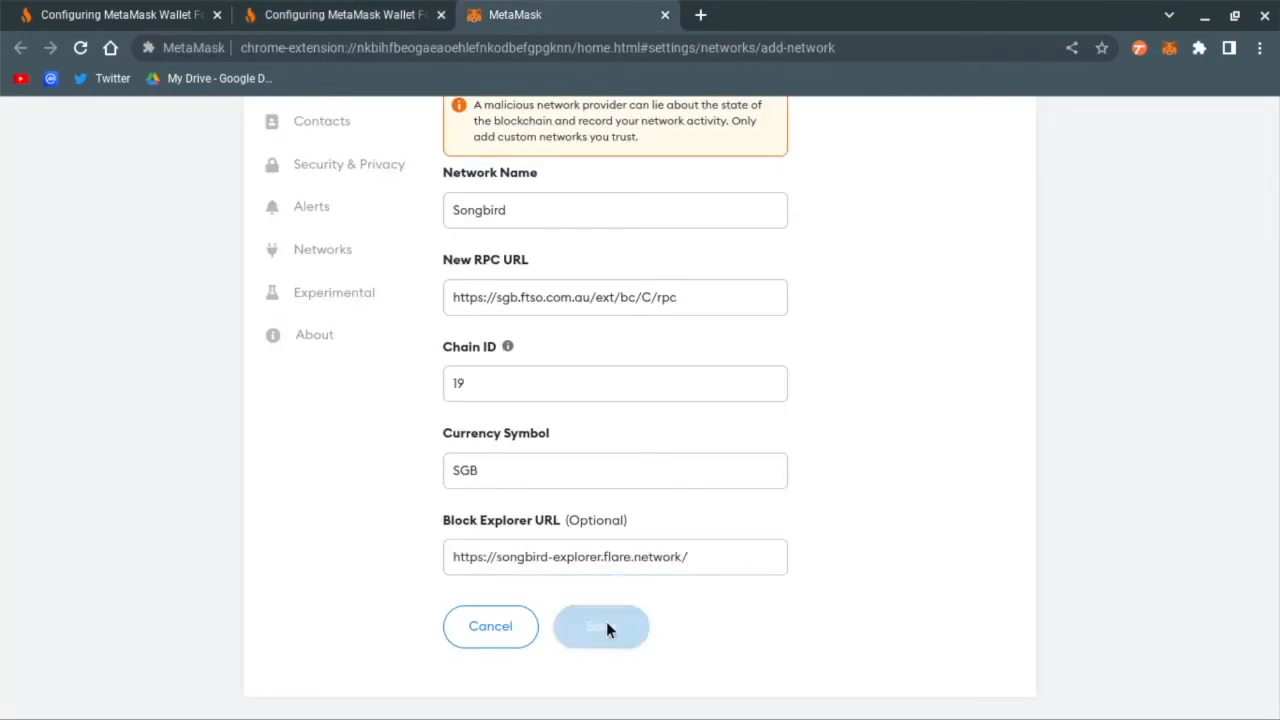
{"action": "left_click", "coordinate": [601, 626]}
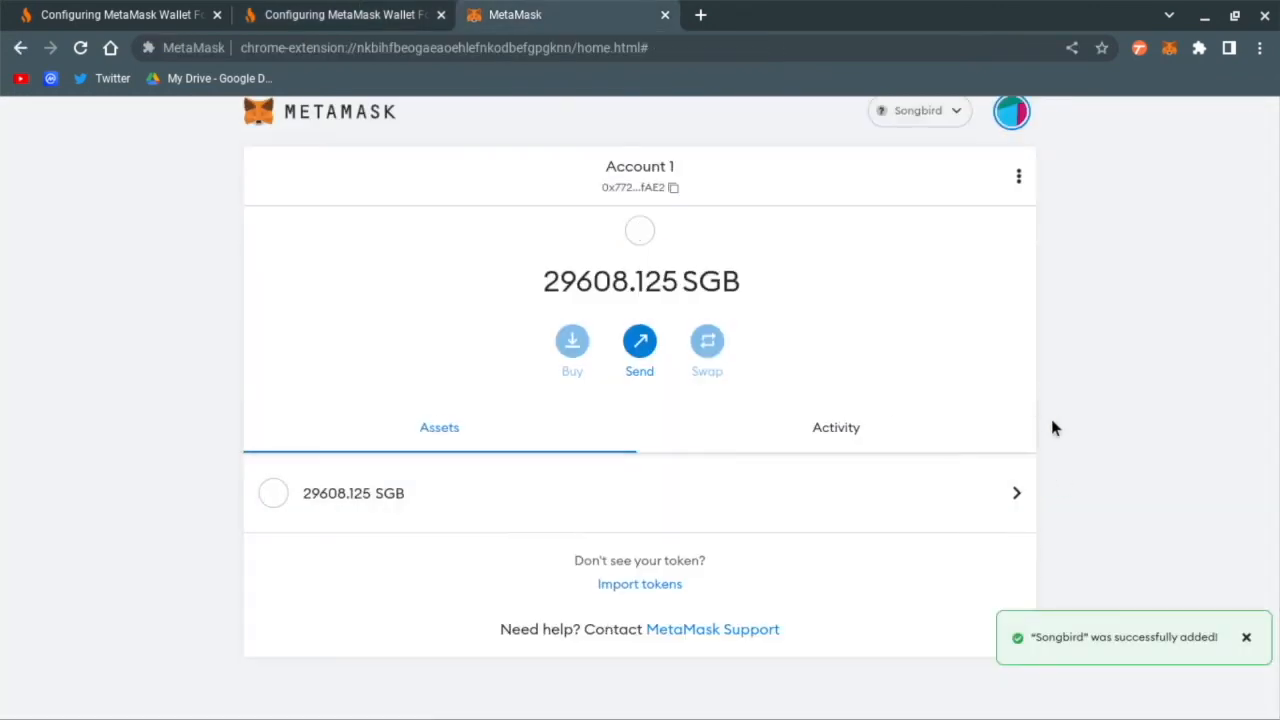
{"action": "mouse_move", "coordinate": [1067, 393]}
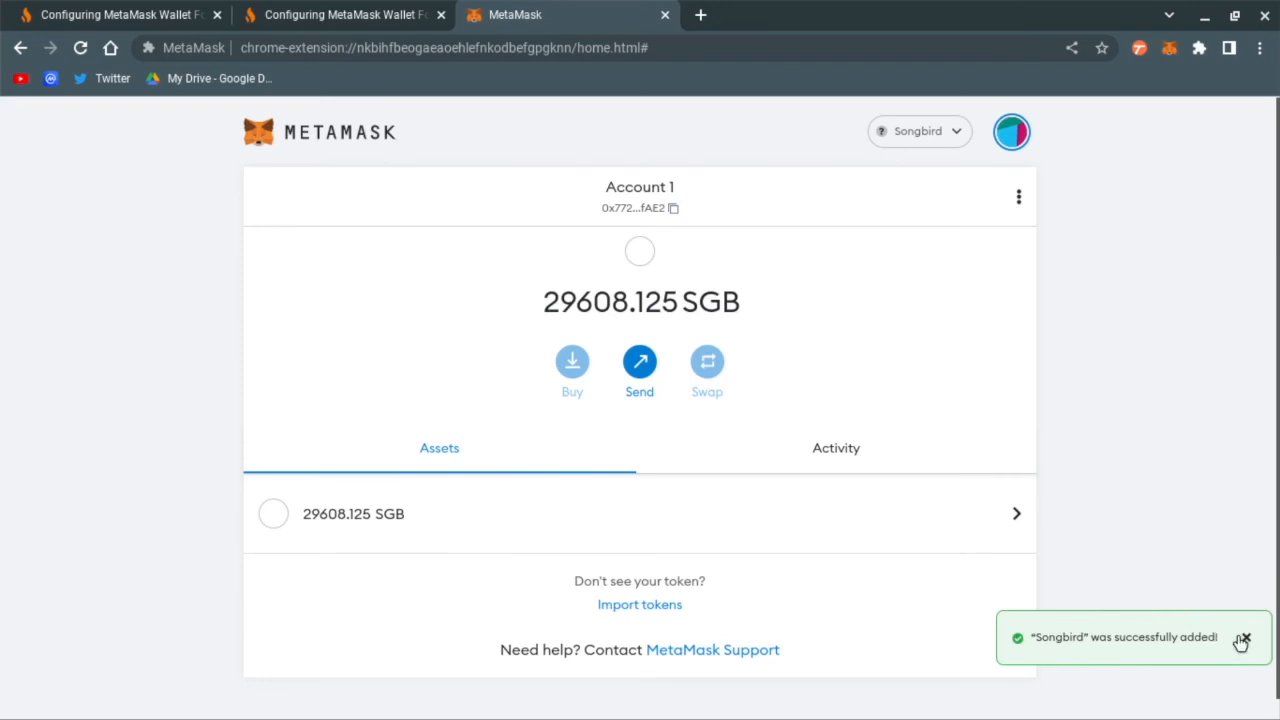
Dismiss the 'Songbird was successfully added' notification
{"action": "left_click", "coordinate": [1243, 640]}
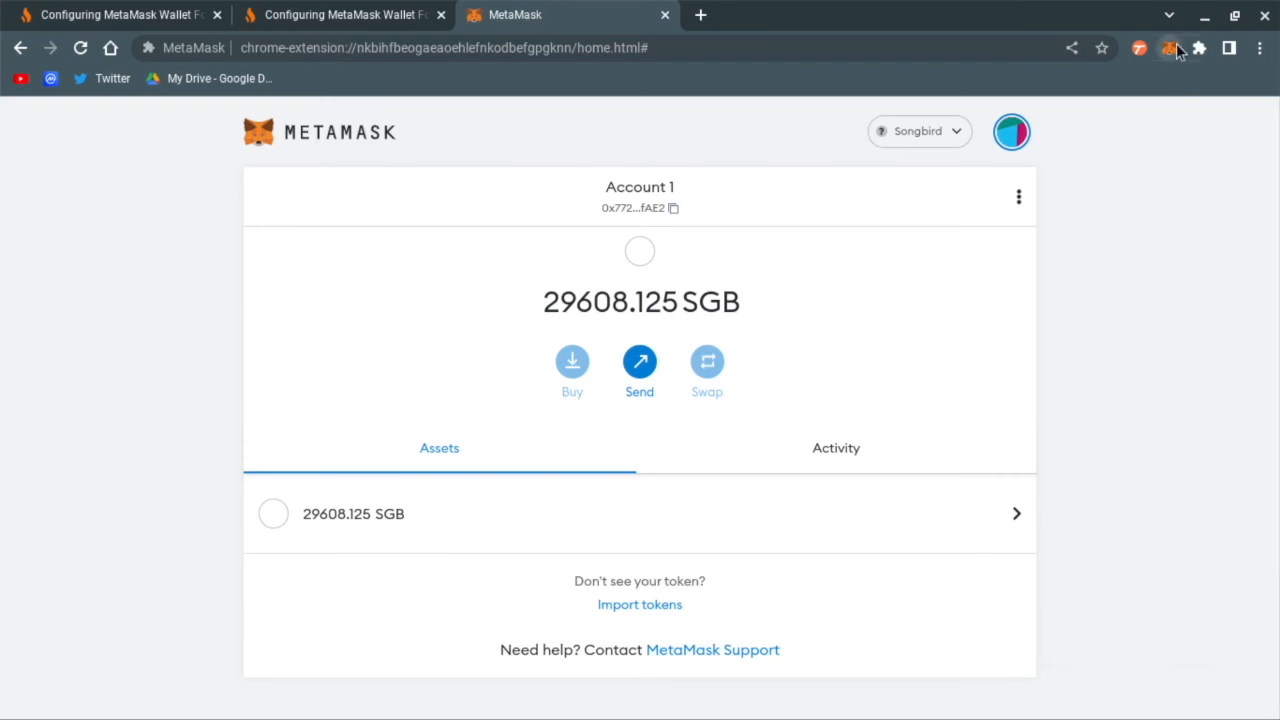
Open the MetaMask extension popup to confirm the 29608.125 SGB balance on Songbird
{"action": "left_click", "coordinate": [1169, 48]}
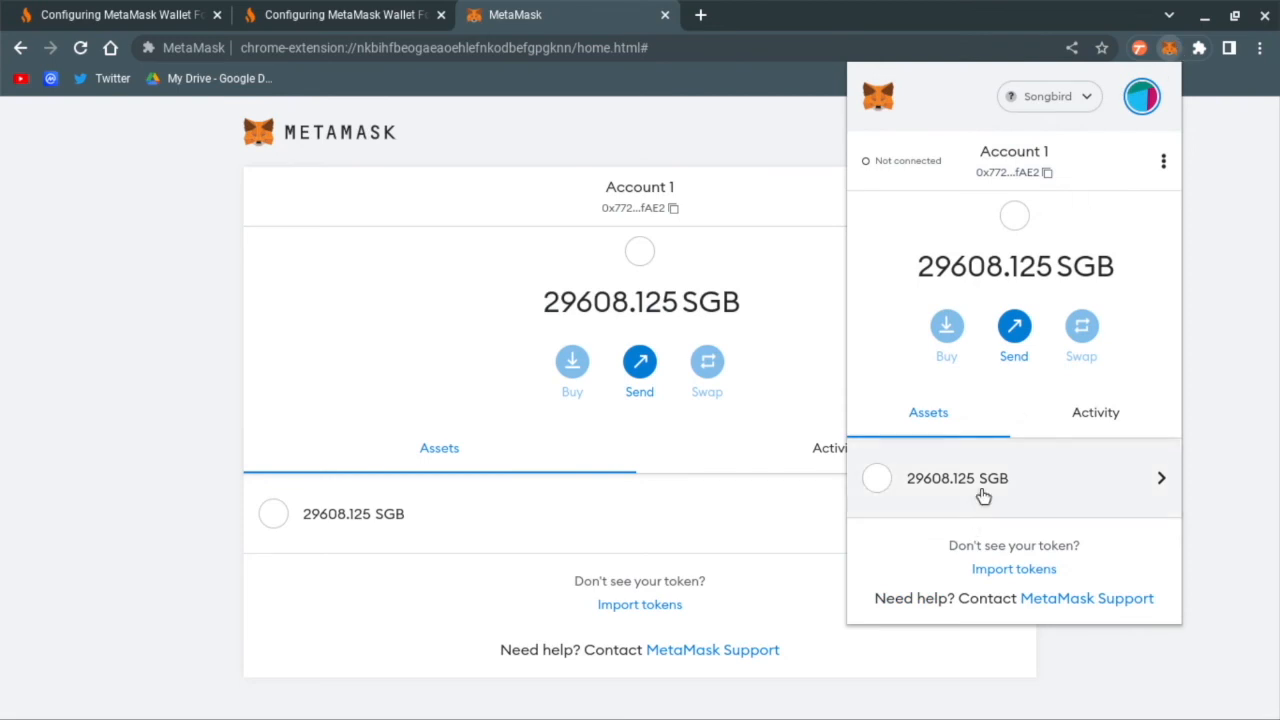
{"action": "mouse_move", "coordinate": [1114, 487]}
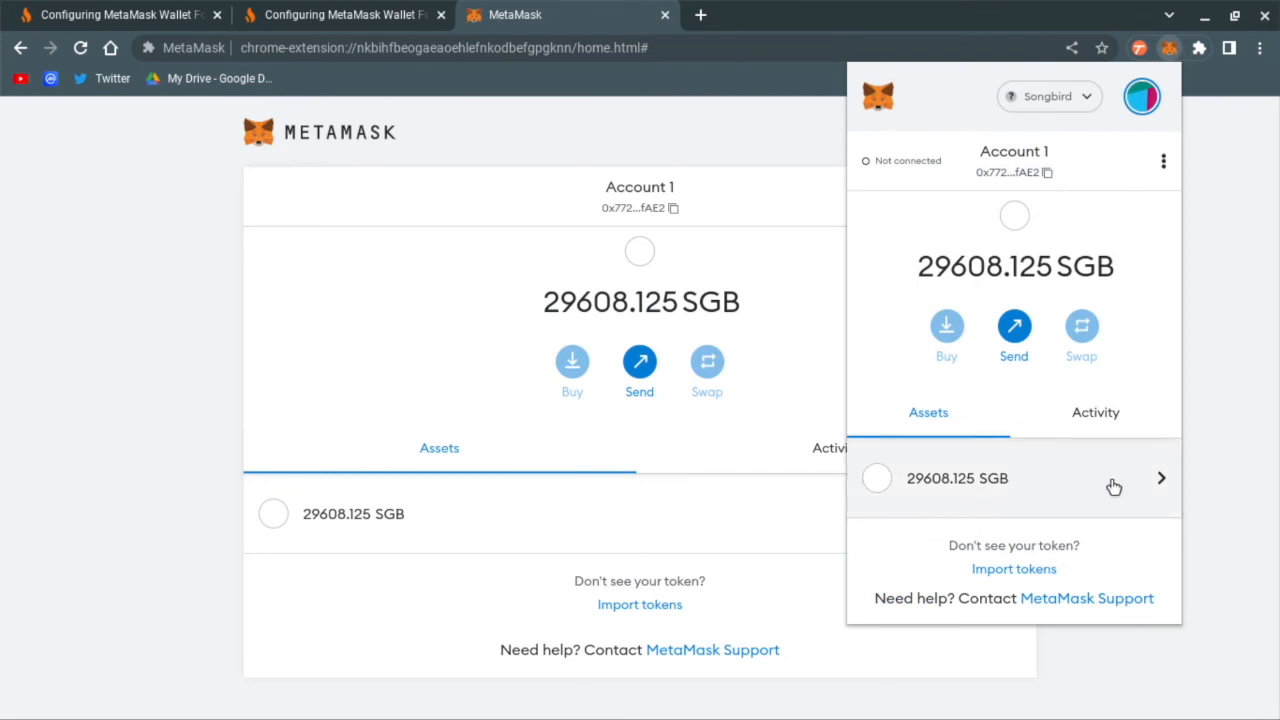
{"action": "mouse_move", "coordinate": [1117, 493]}
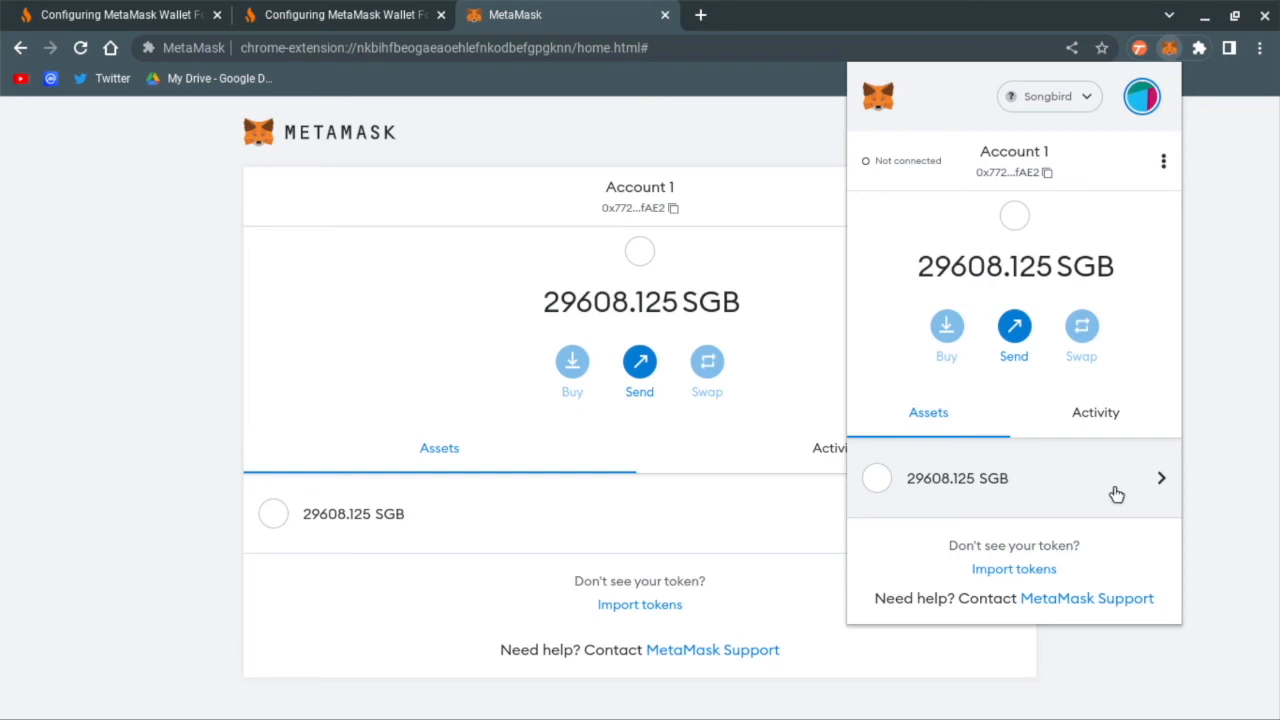
{"action": "mouse_move", "coordinate": [1040, 568]}
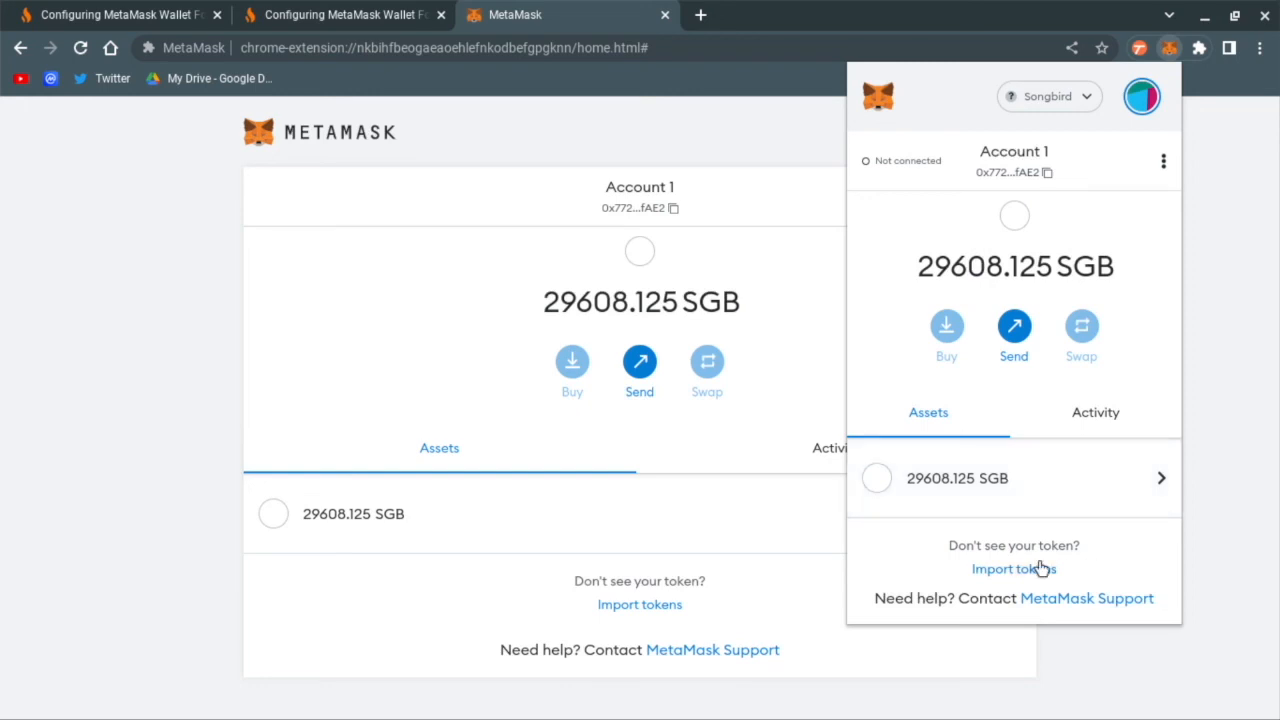
{"action": "mouse_move", "coordinate": [1065, 527]}
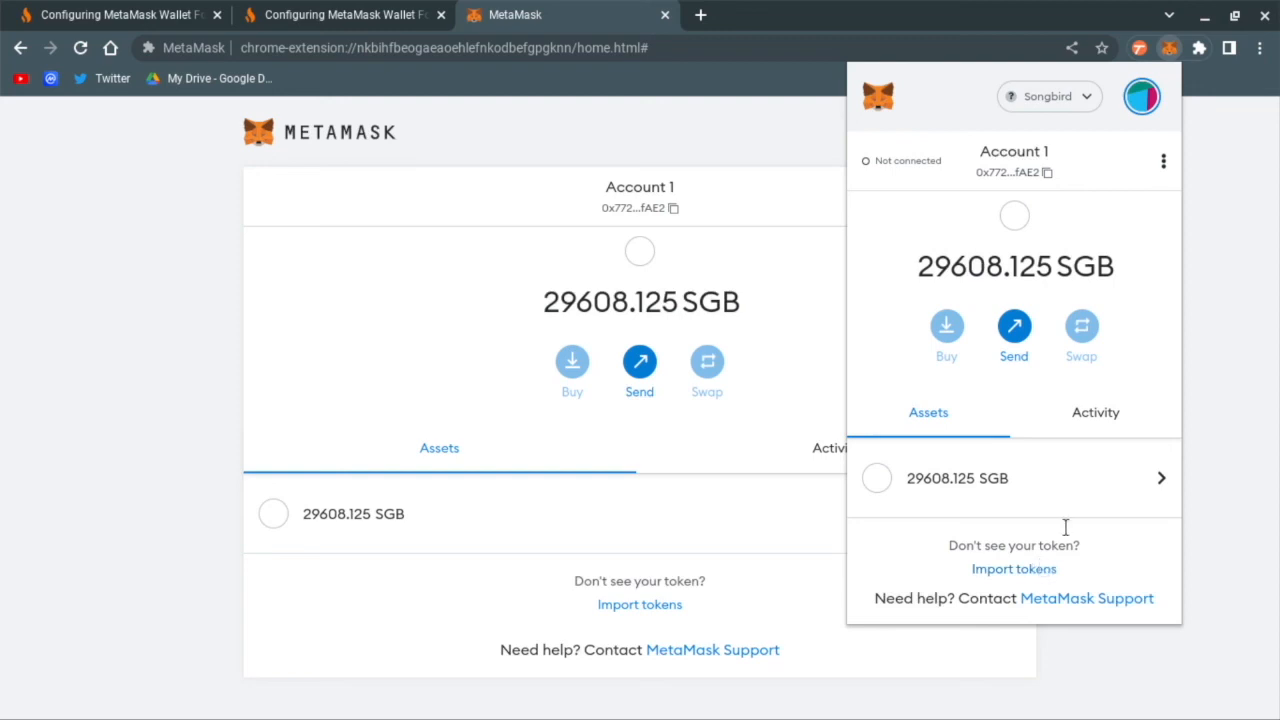